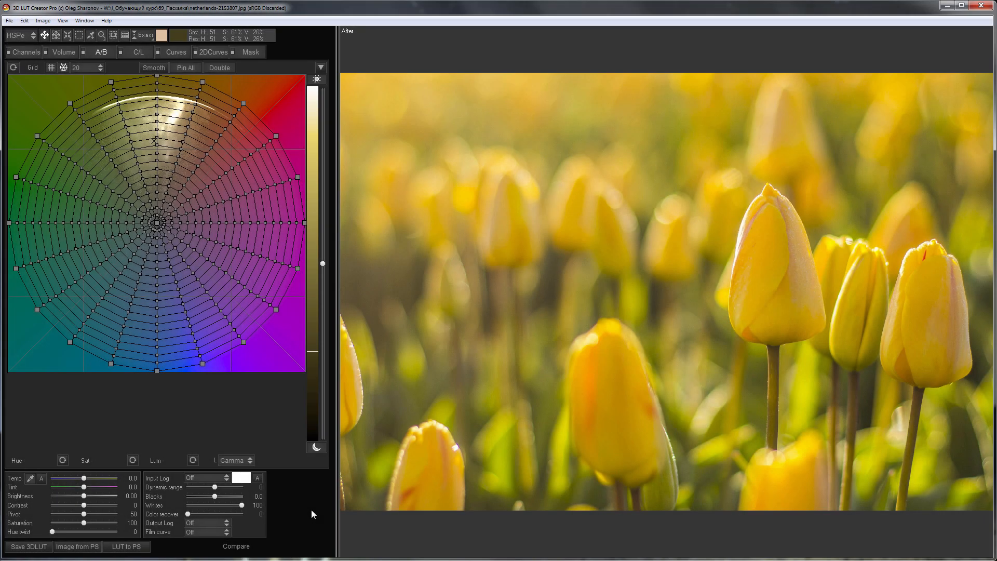
Show the Luminance and Master/Red/Green/Blue curve editors for the tulip photo
left_click(177, 52)
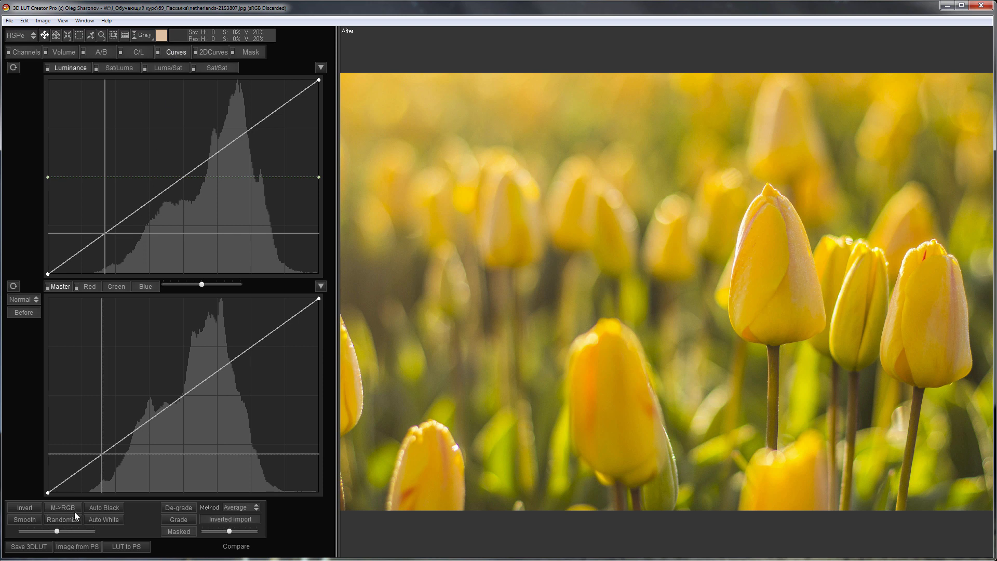
mouse_move(151, 525)
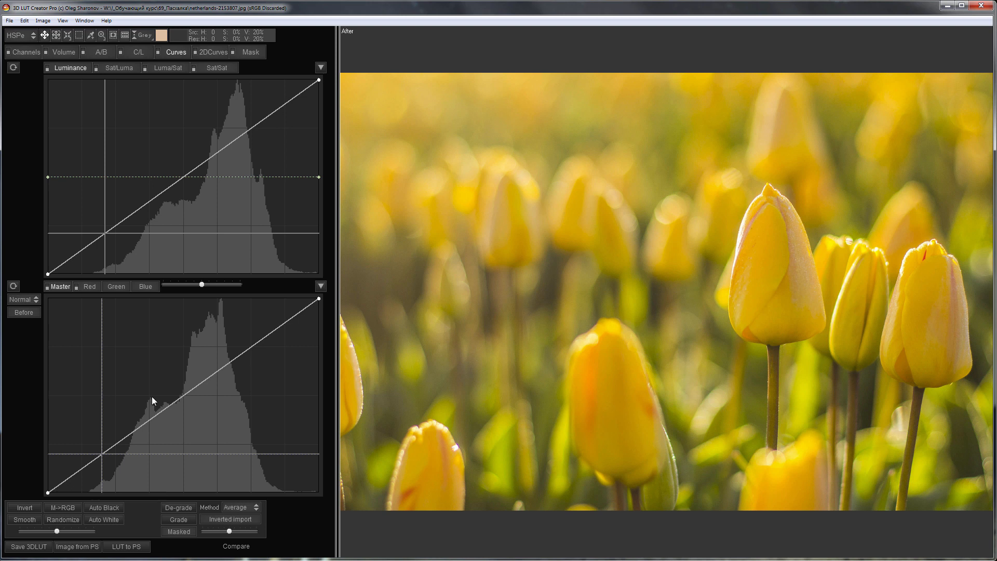
left_click(90, 287)
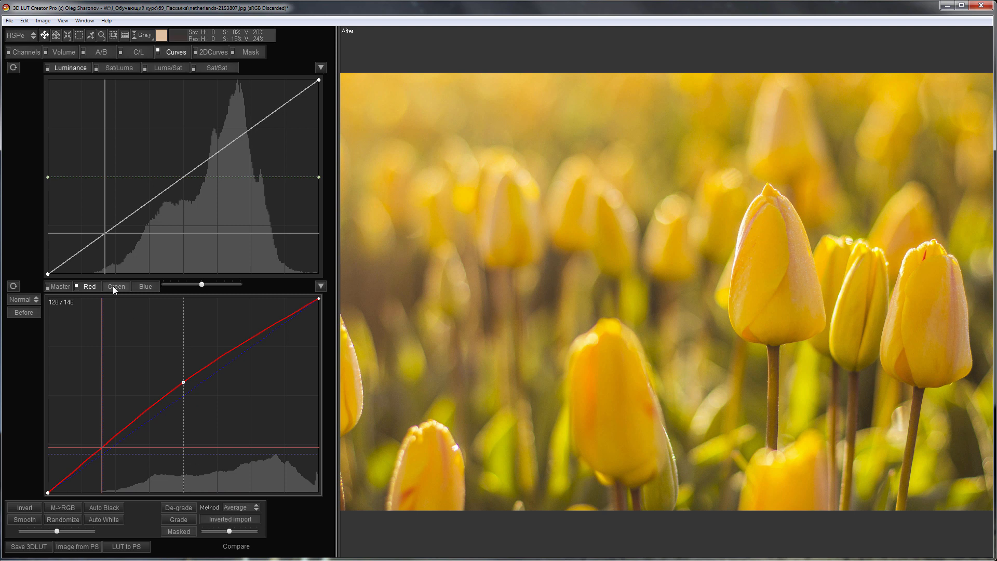
left_click_drag(181, 381, 194, 406)
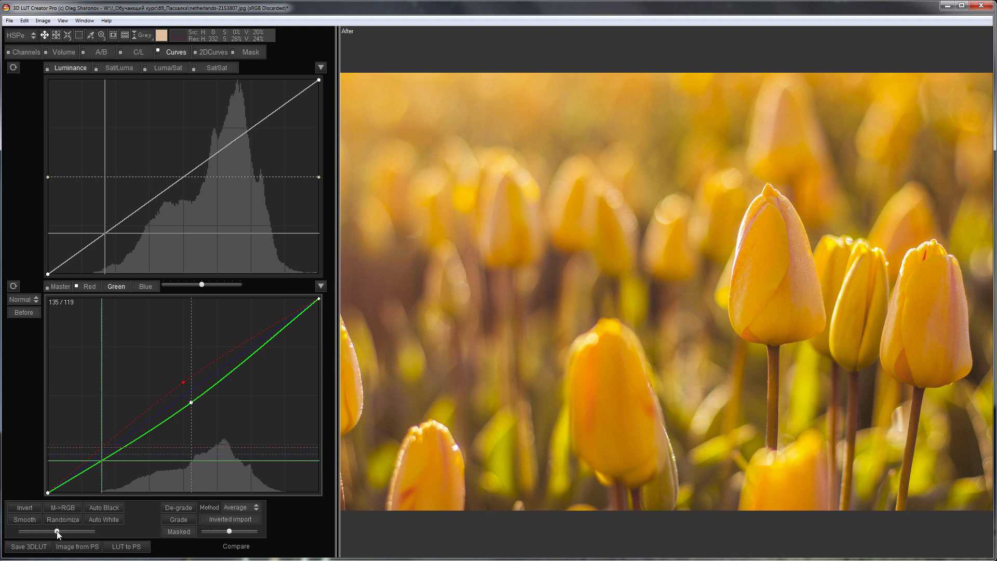
left_click_drag(56, 531, 42, 532)
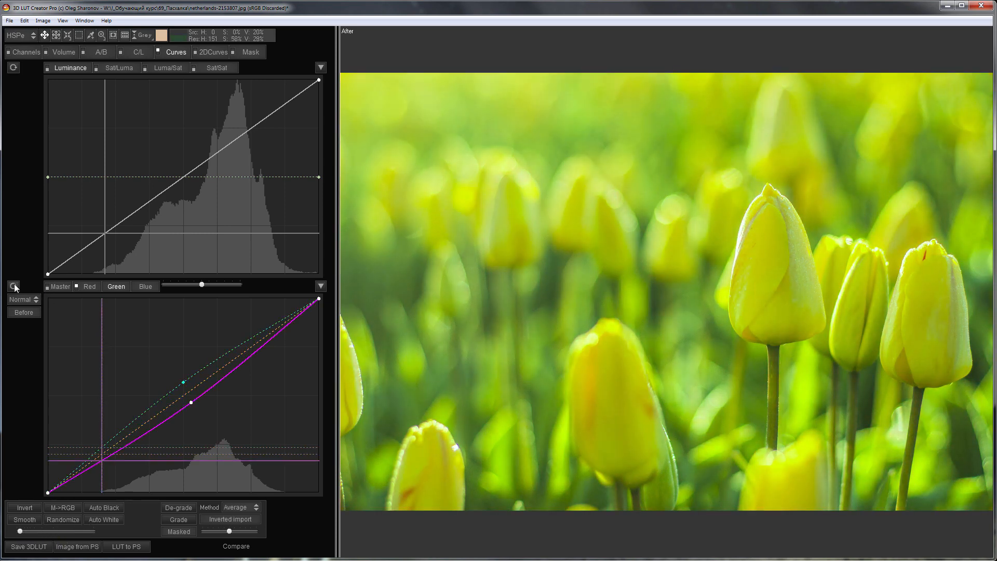
left_click(89, 287)
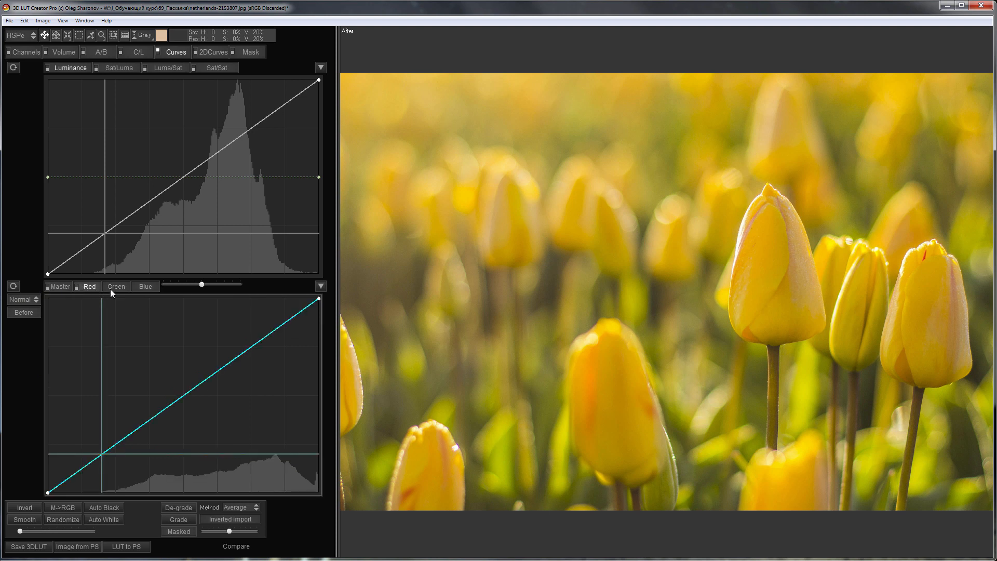
left_click(145, 286)
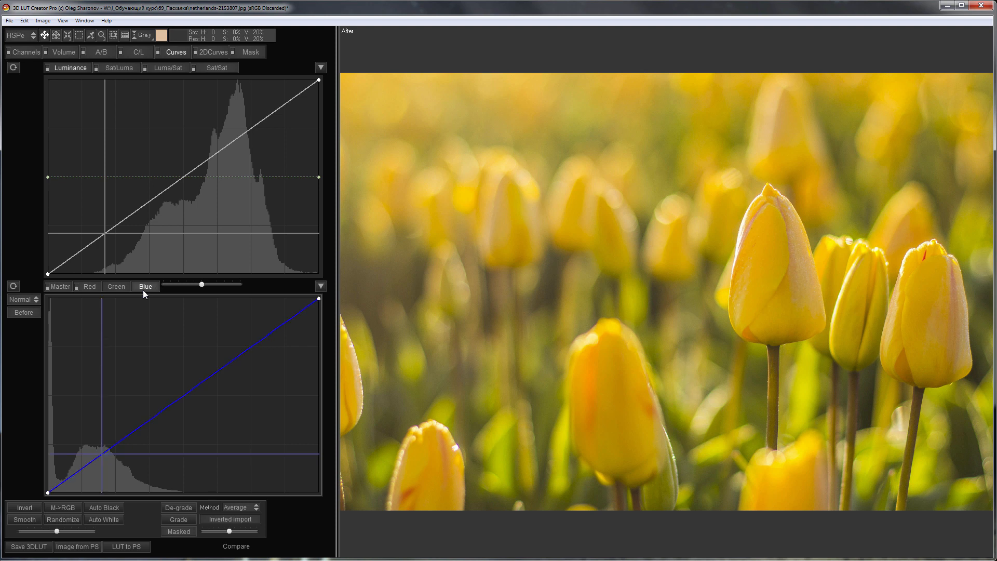
Preview the Yellow curve in CMYK mode, then shift the Blue curve's colour slider toward yellow
left_click(22, 299)
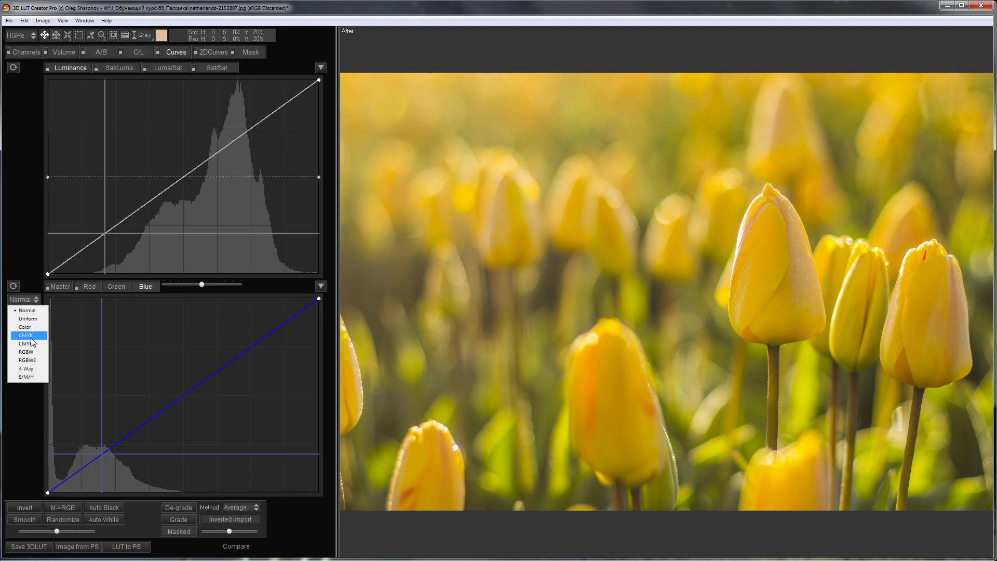
left_click(26, 336)
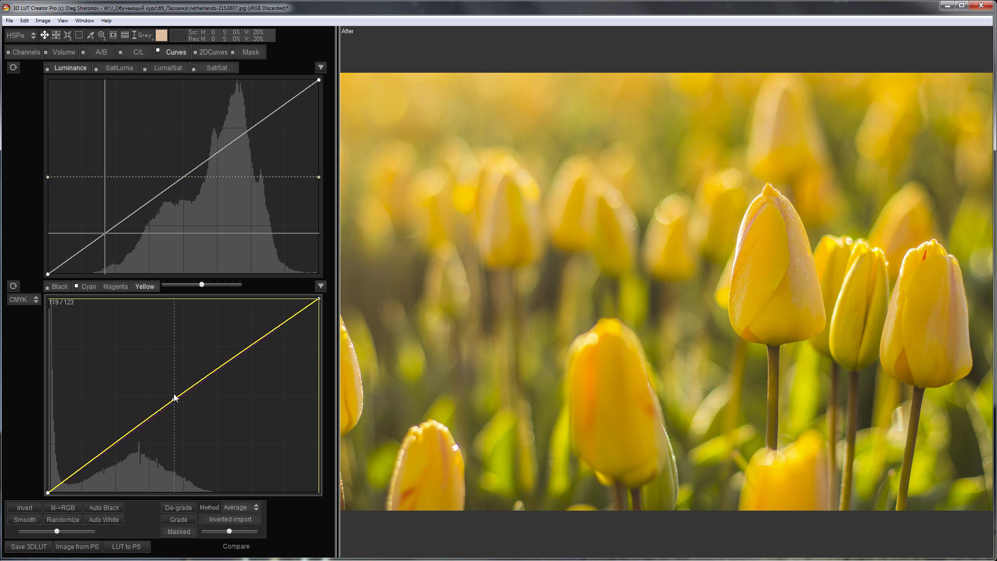
left_click_drag(175, 396, 158, 367)
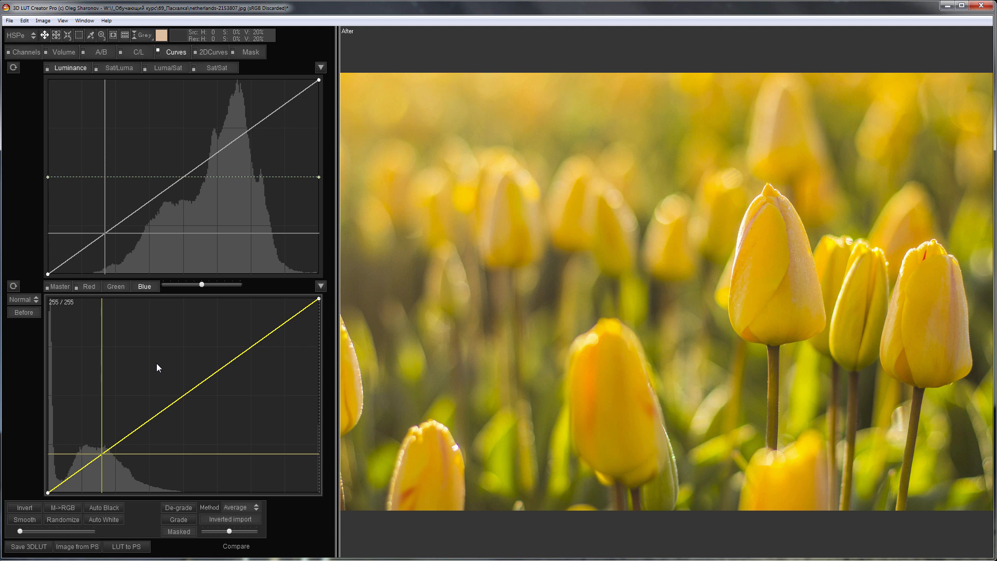
mouse_move(193, 392)
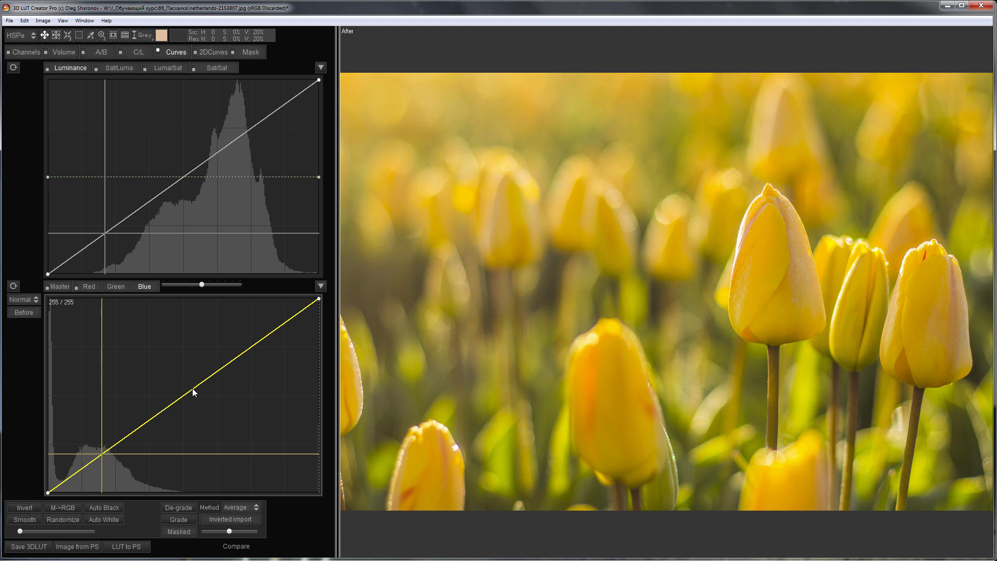
left_click_drag(194, 393, 180, 367)
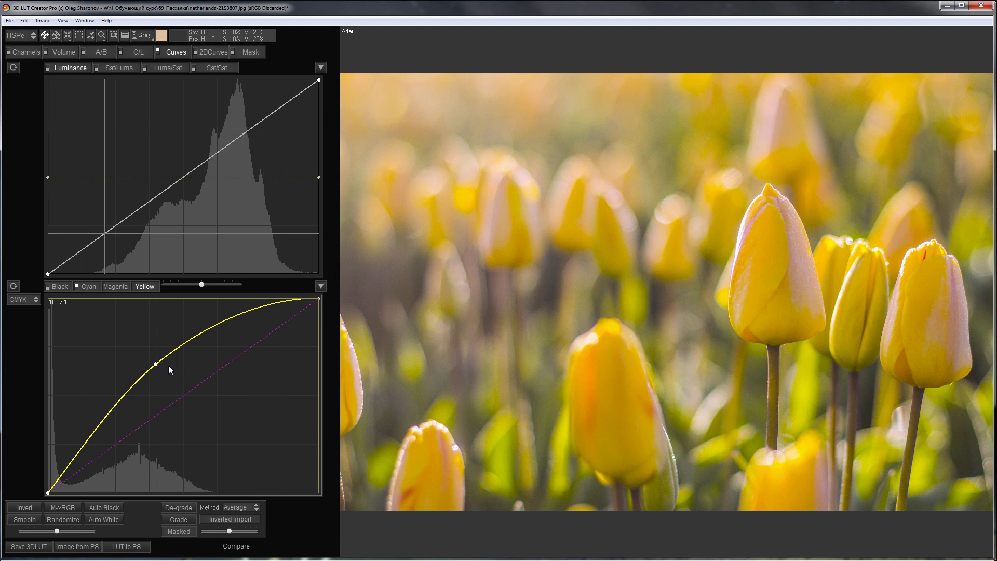
left_click_drag(157, 363, 183, 437)
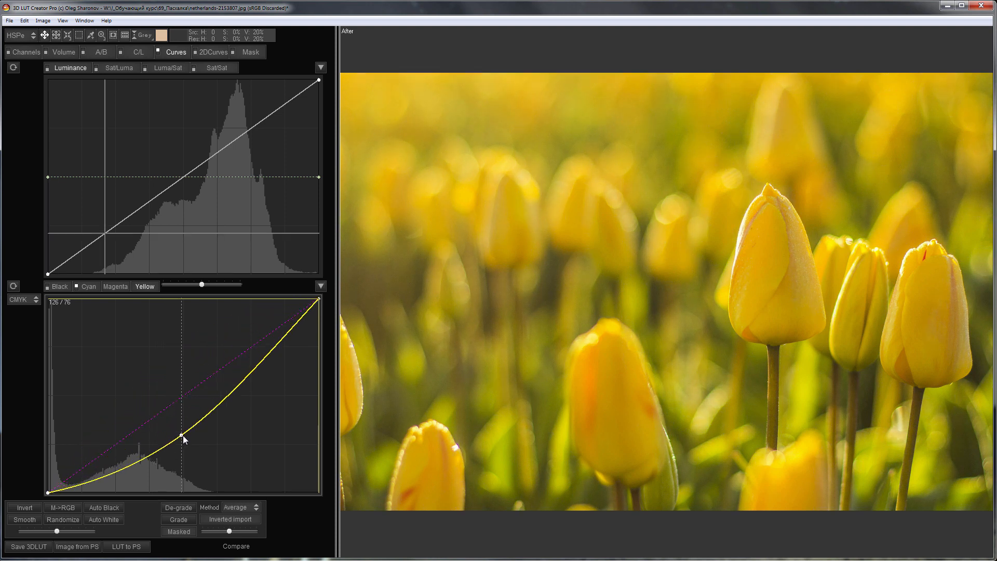
left_click_drag(183, 438, 187, 450)
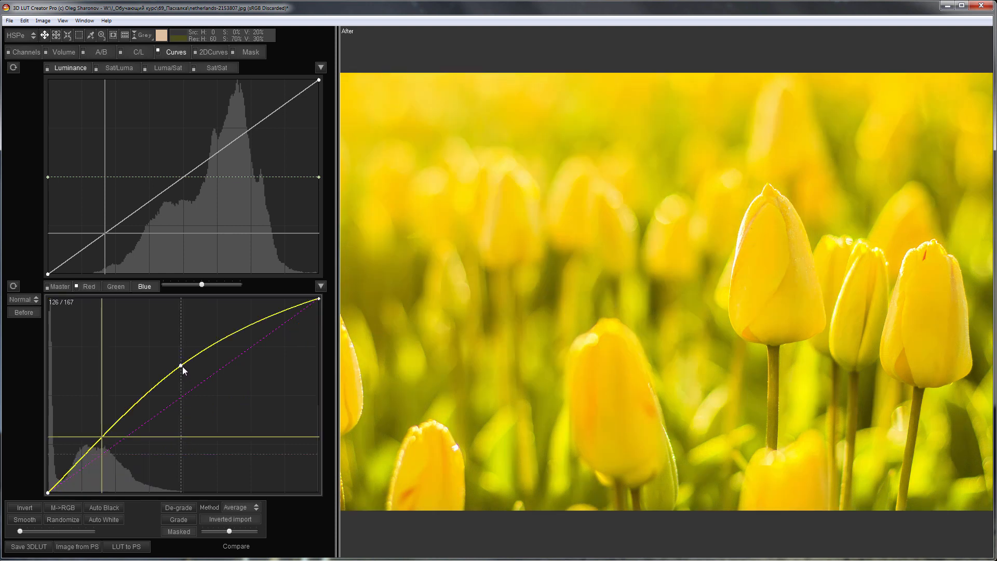
left_click_drag(183, 370, 207, 424)
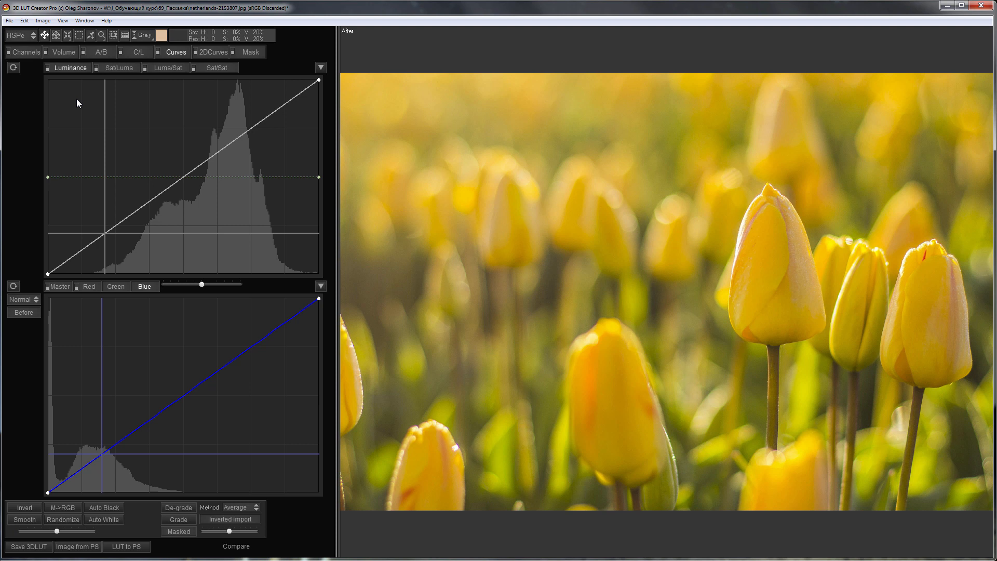
On the A/B colour wheel, try a magenta tint, reset it, then push the cast toward cool blue
left_click(100, 52)
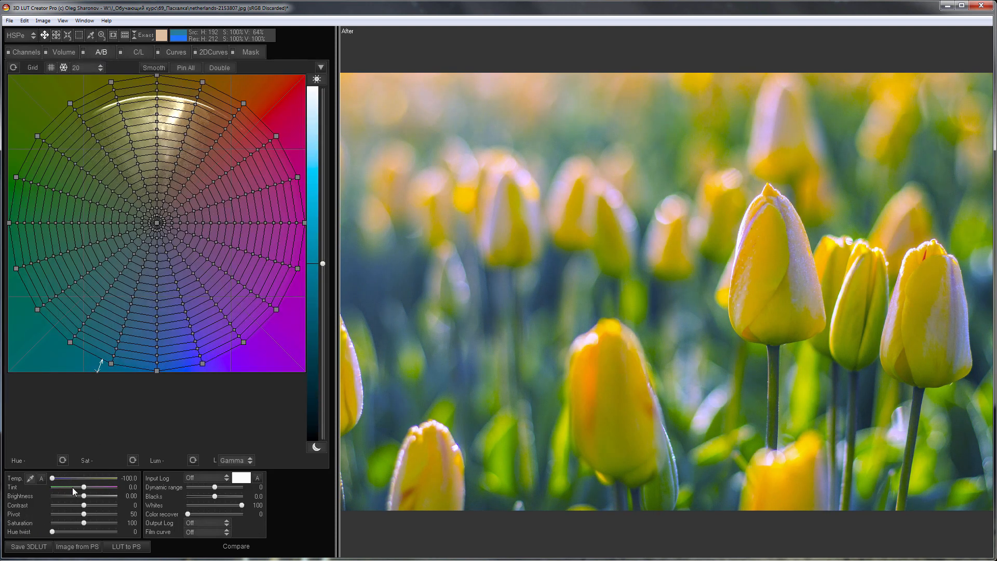
left_click_drag(81, 486, 94, 495)
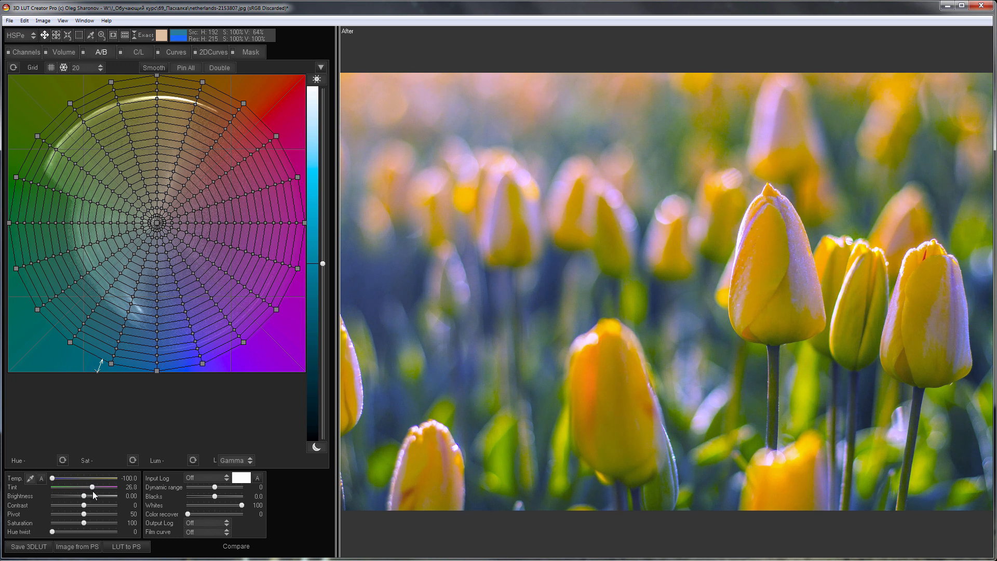
left_click_drag(92, 496, 102, 496)
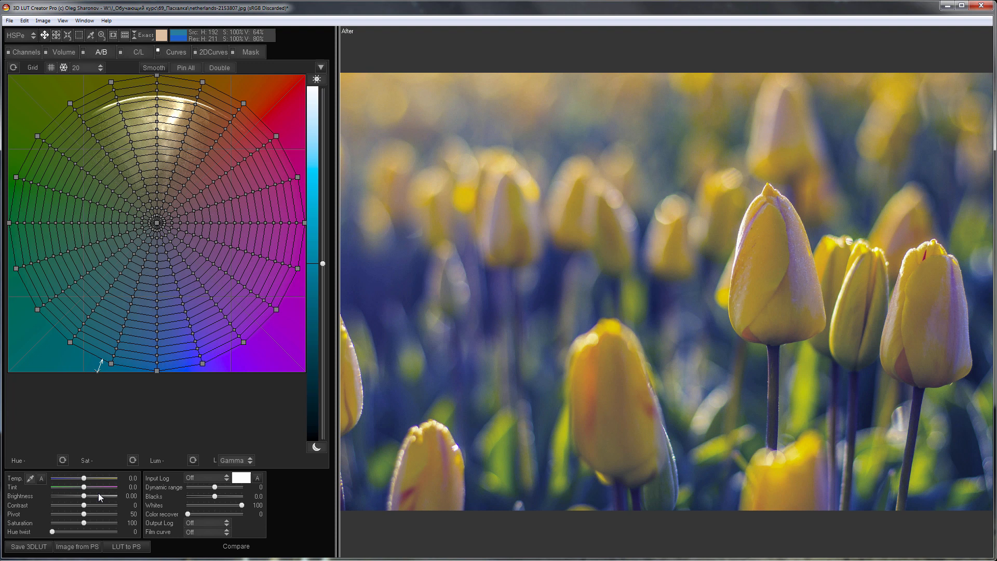
left_click_drag(96, 482, 72, 482)
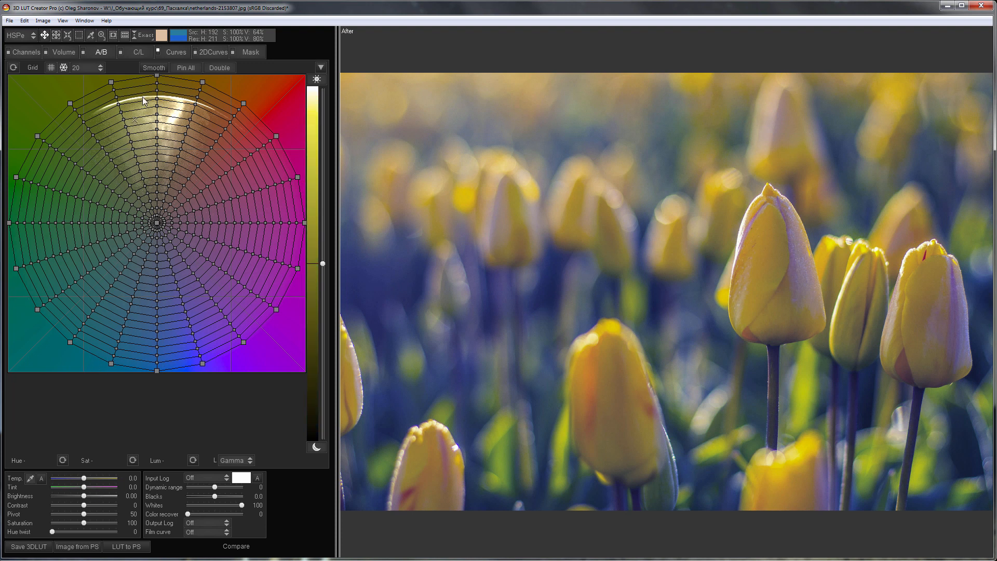
left_click(176, 51)
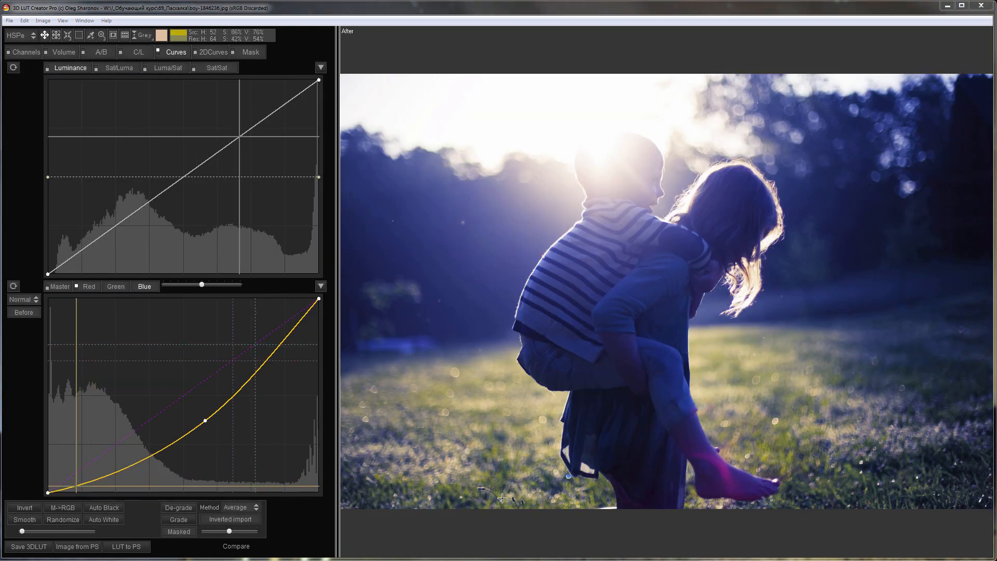
Bow the Blue curve upward for a golden cast and slide its colour from yellow toward orange
left_click_drag(204, 423, 206, 421)
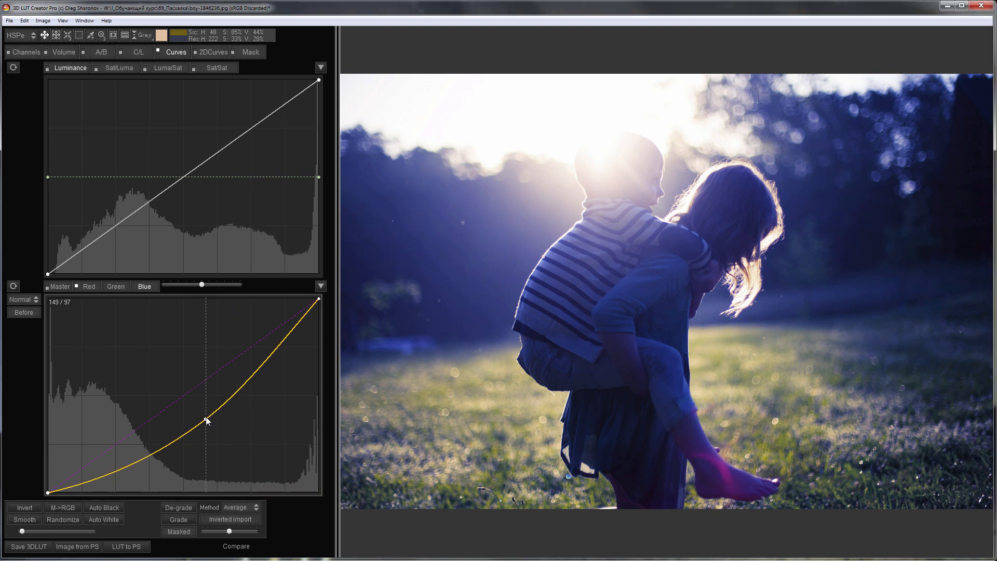
left_click_drag(207, 422, 175, 357)
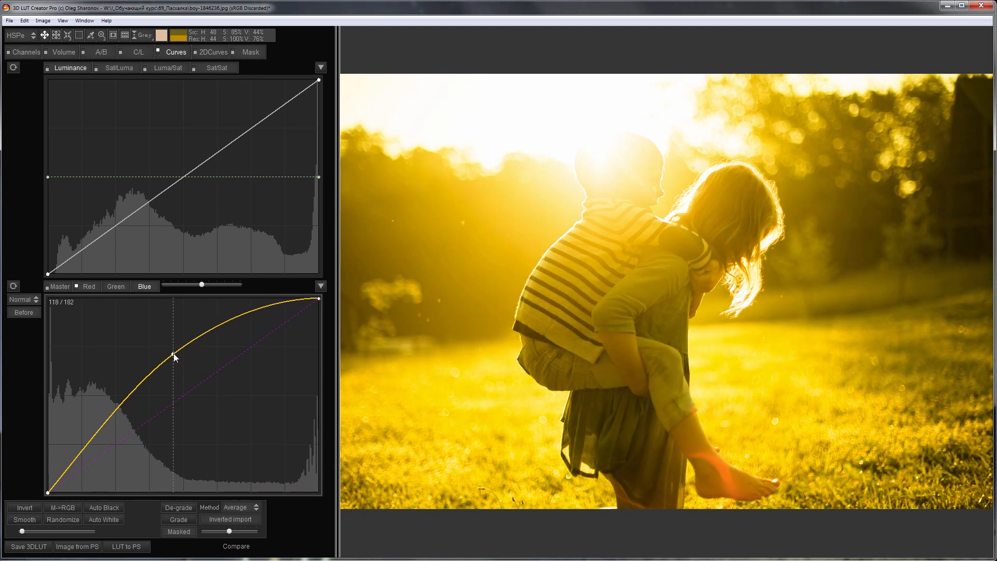
left_click_drag(176, 356, 176, 354)
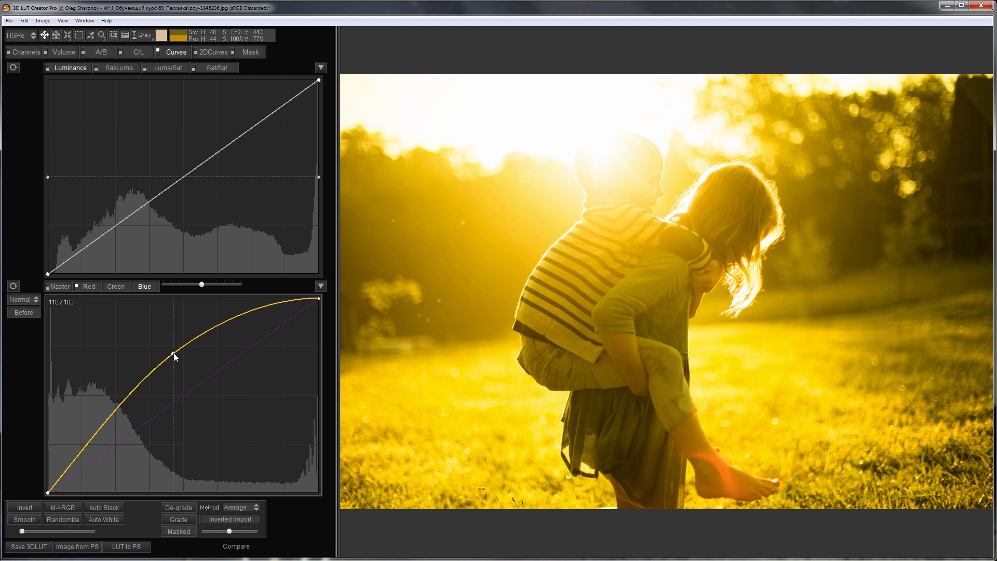
left_click_drag(175, 355, 177, 353)
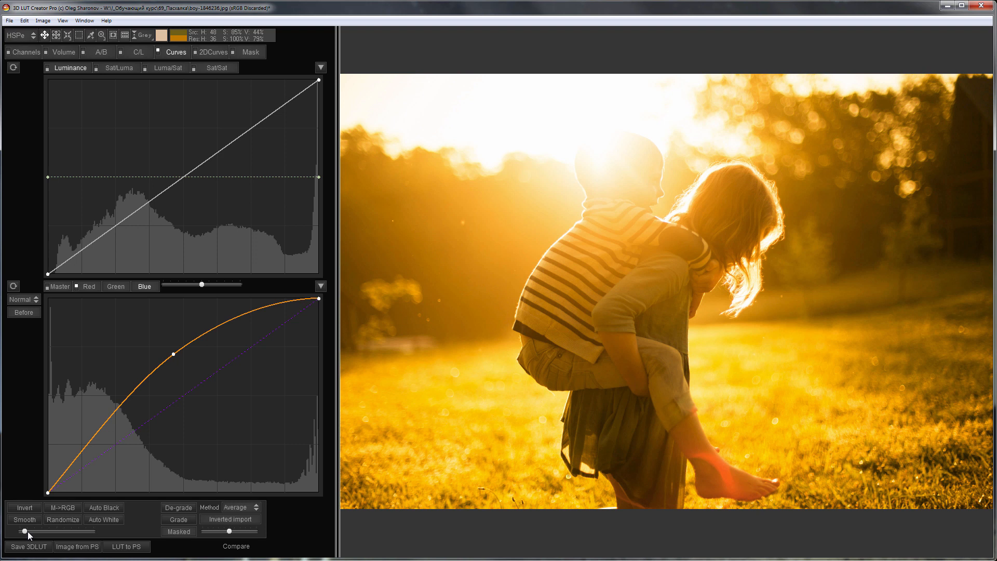
mouse_move(52, 520)
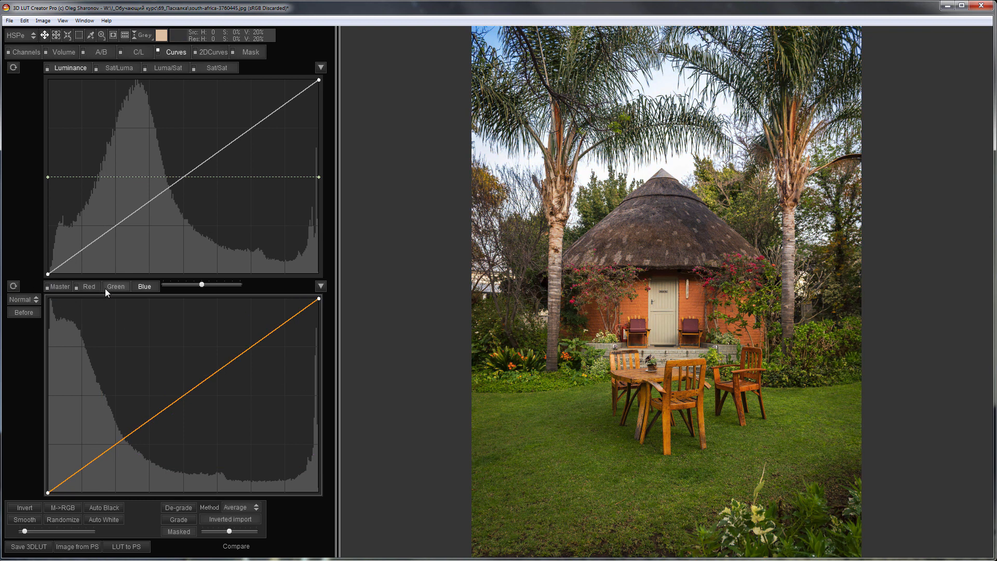
Lift the Green curve's shadow end to start the hut photo's faded S-curve tint
left_click(115, 287)
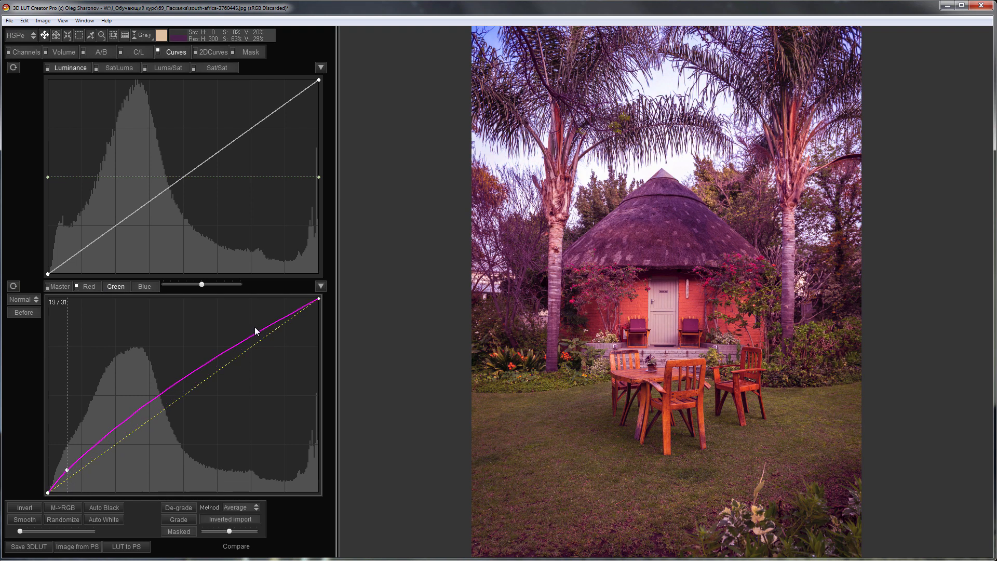
left_click_drag(255, 330, 270, 346)
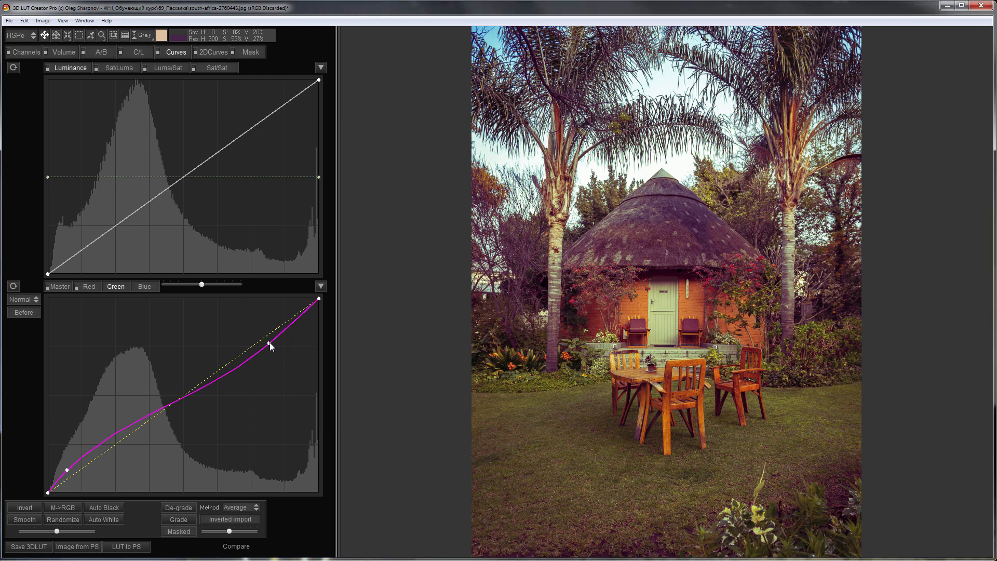
Switch the curves to CMYK, choose the Magenta channel and pin its midpoint
left_click(22, 299)
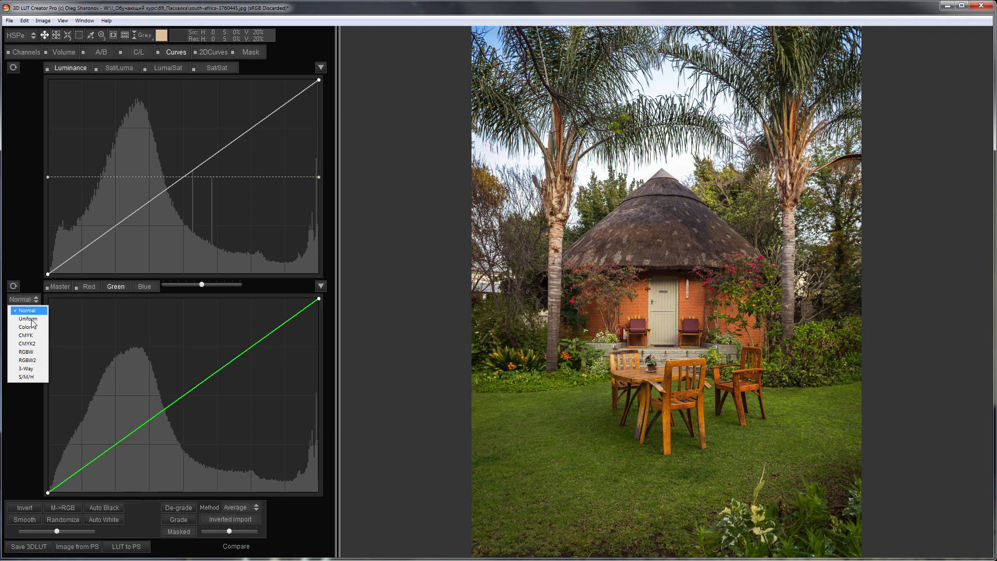
left_click(25, 335)
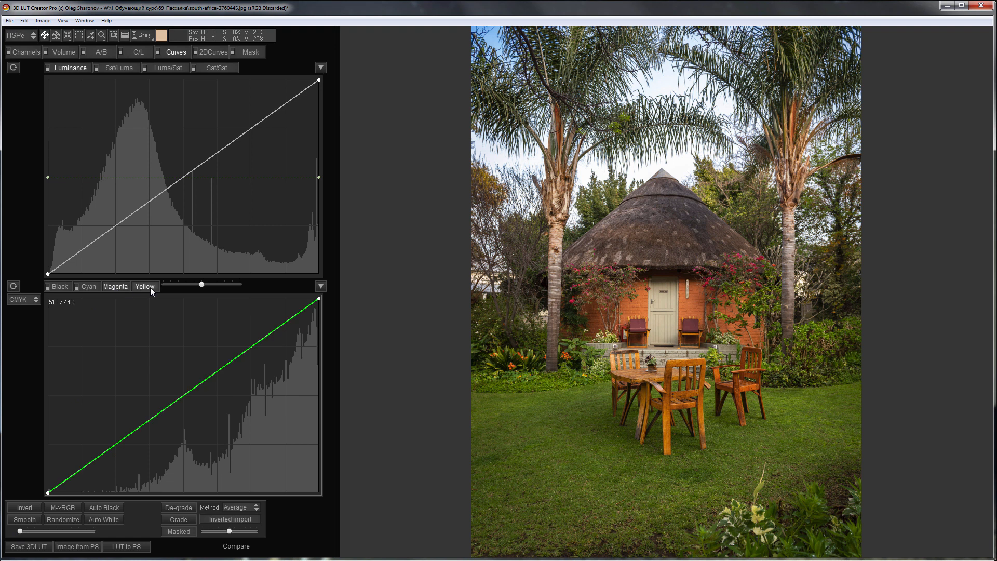
left_click(145, 287)
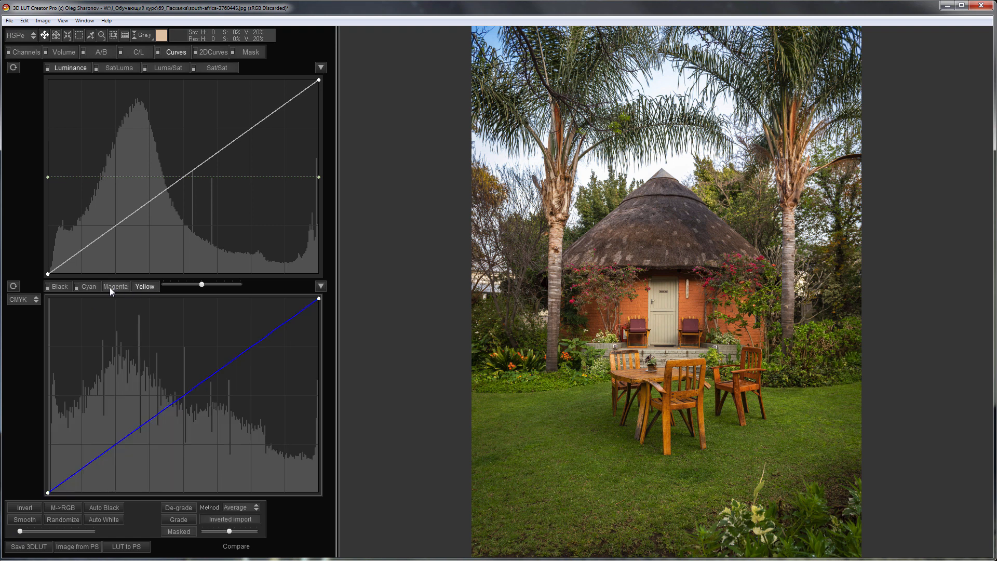
left_click(115, 286)
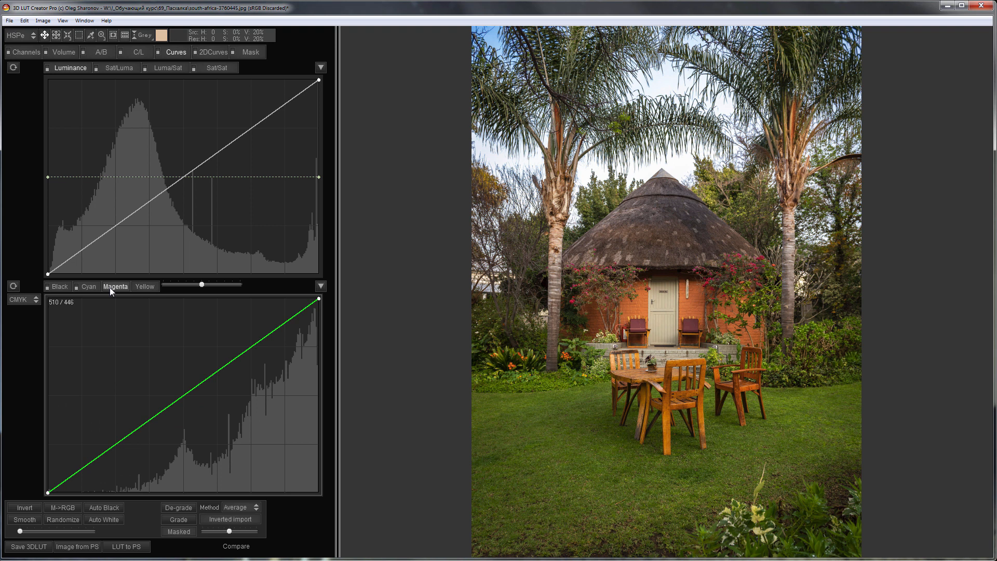
left_click(231, 358)
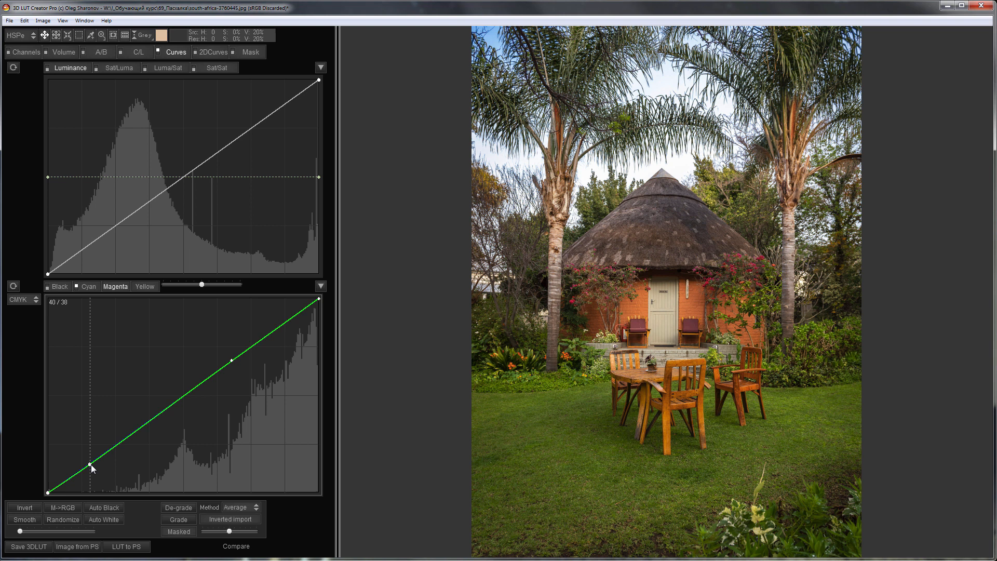
Pull the Magenta curve's shadows down and tune its colour slider for a richer green lawn
left_click_drag(92, 464, 118, 483)
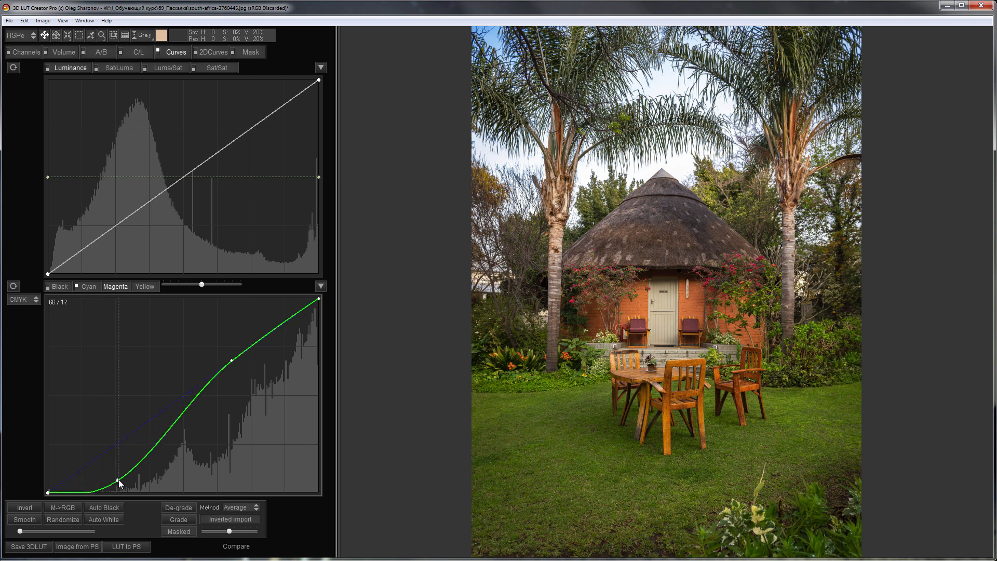
left_click_drag(119, 479, 118, 477)
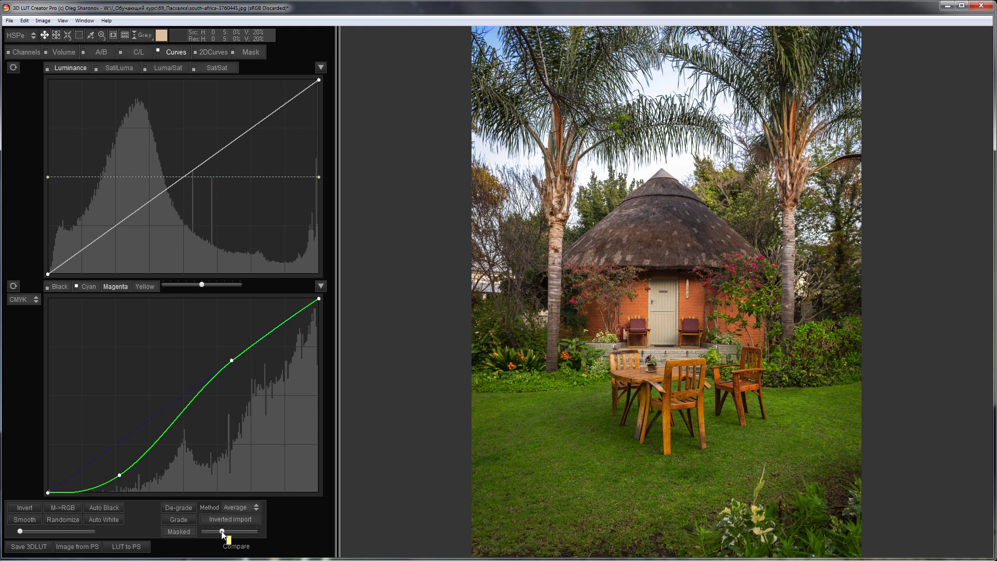
left_click_drag(222, 530, 258, 530)
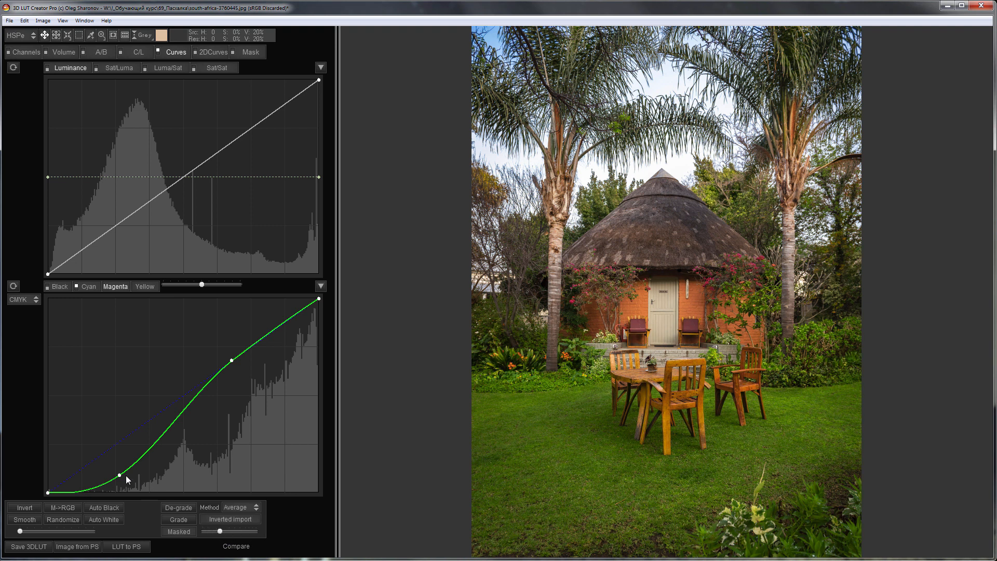
left_click_drag(122, 474, 126, 476)
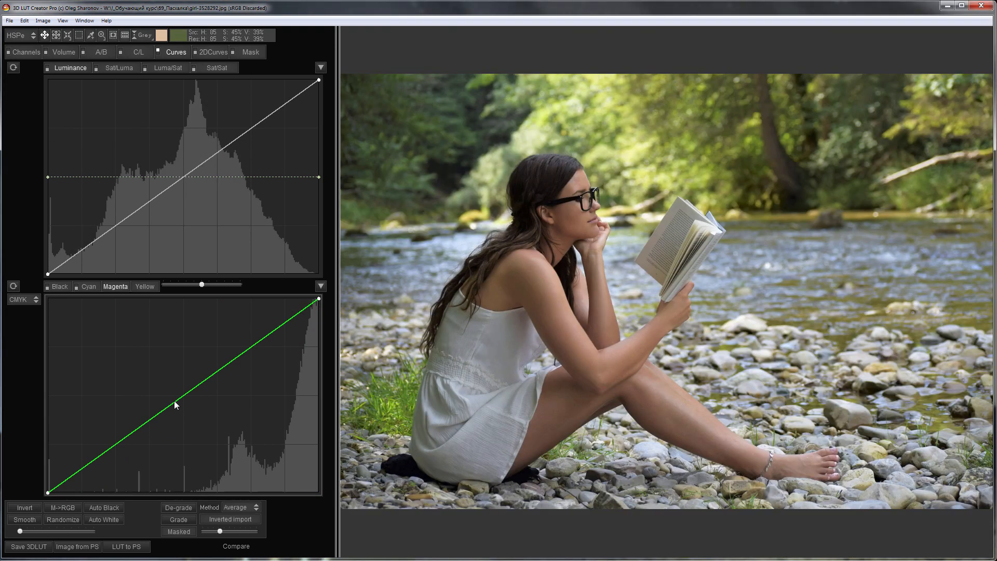
Shape the Green curve into an S, lifting shadows and dipping highlights for a muted vintage cast
left_click_drag(176, 405, 147, 377)
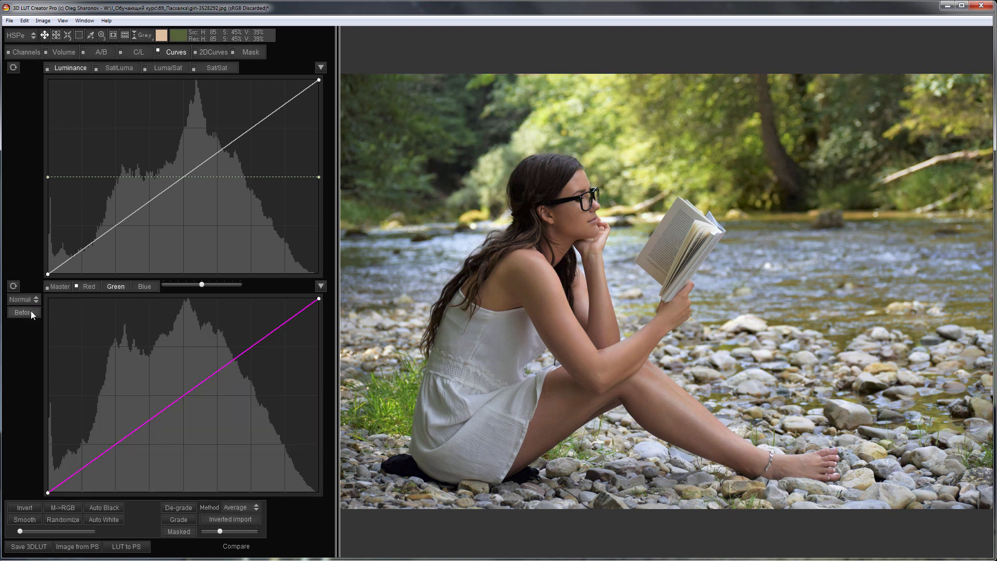
left_click_drag(64, 473, 68, 471)
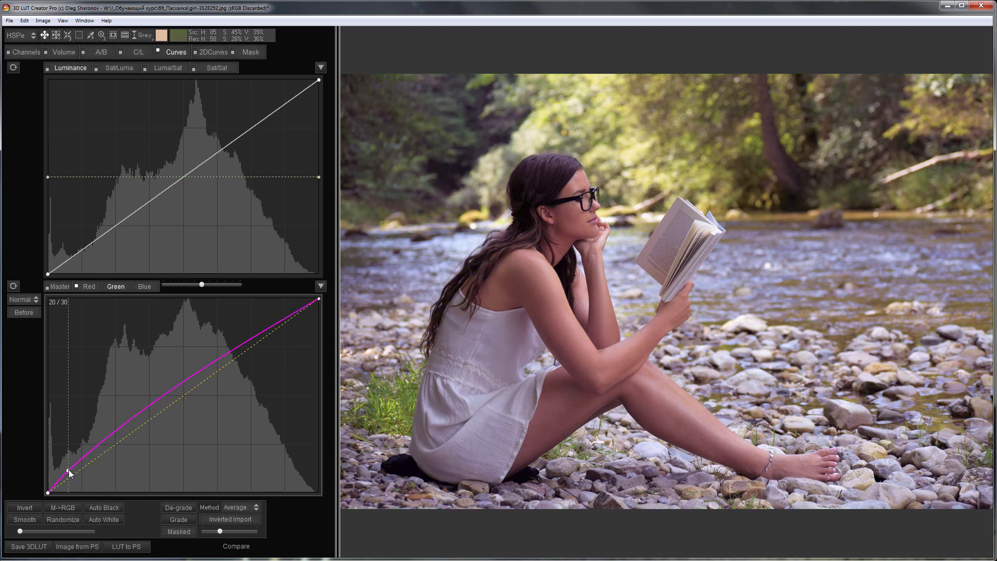
left_click_drag(69, 470, 278, 338)
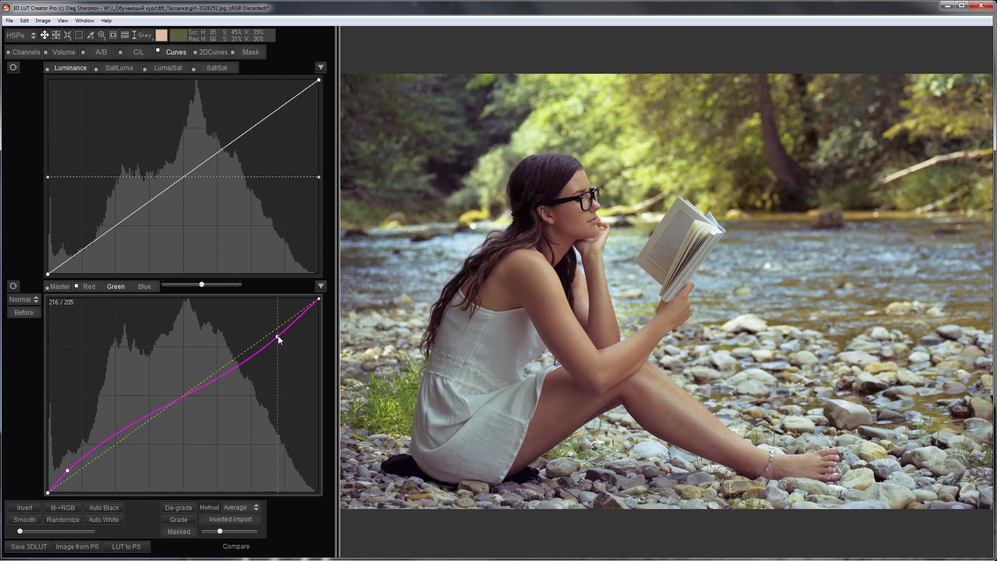